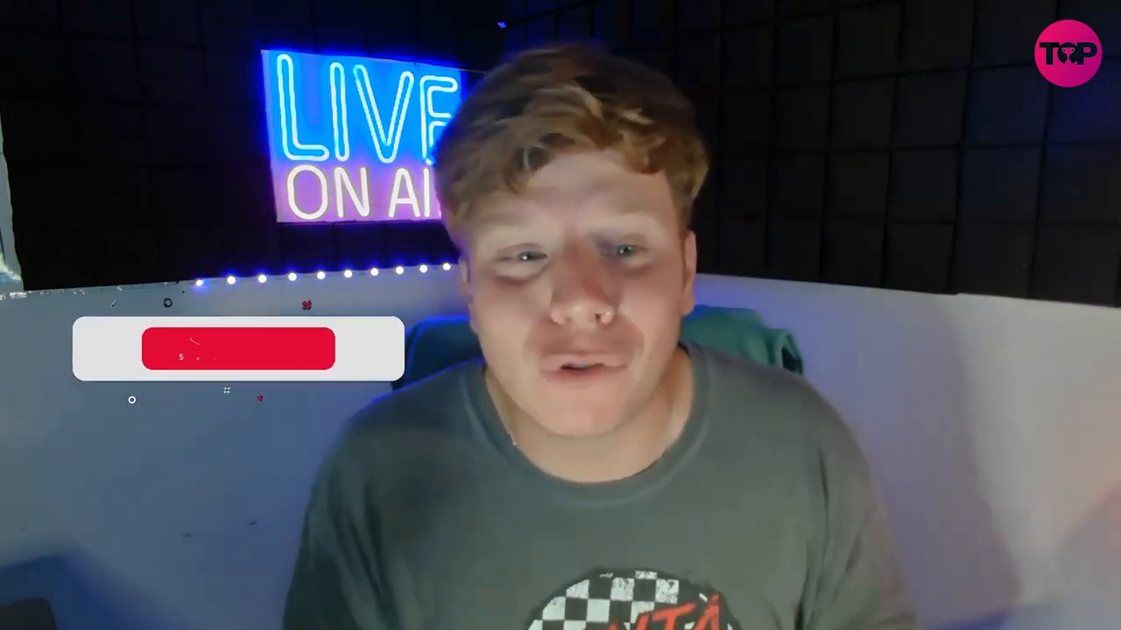
{"action": "left_click", "coordinate": [238, 348]}
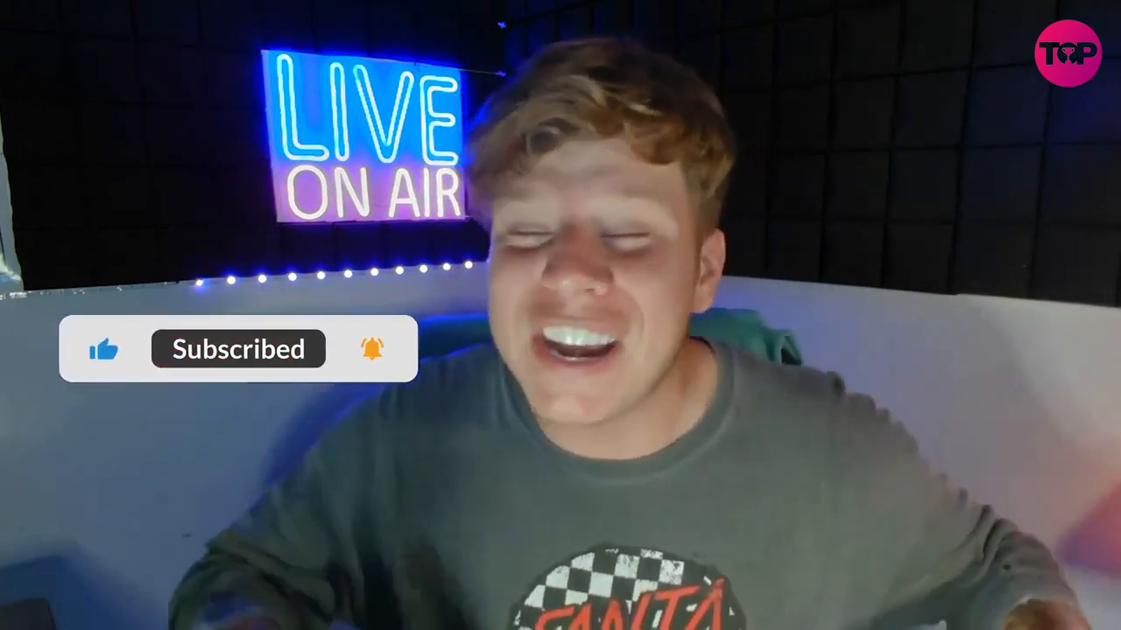